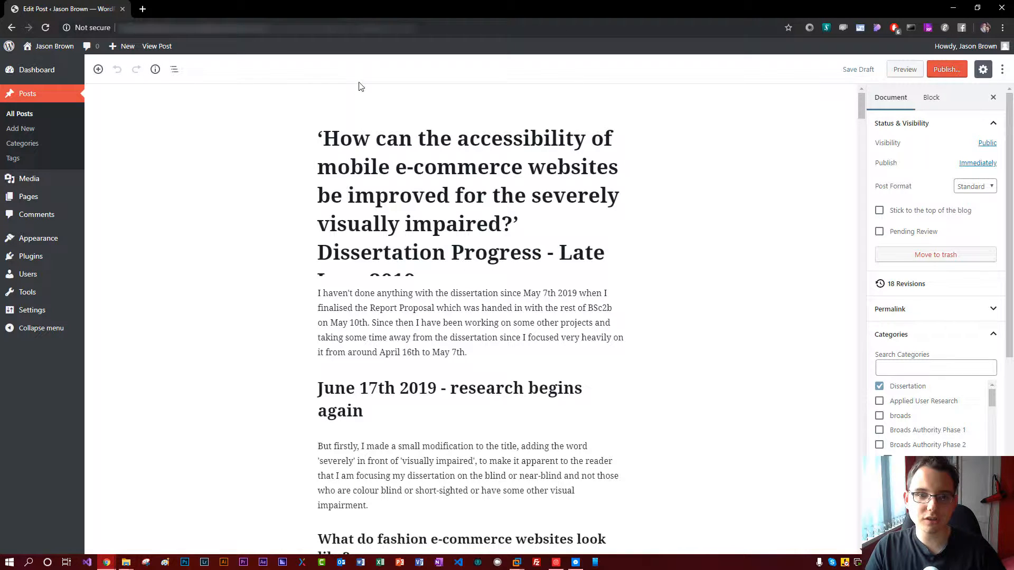
mouse_move(412, 112)
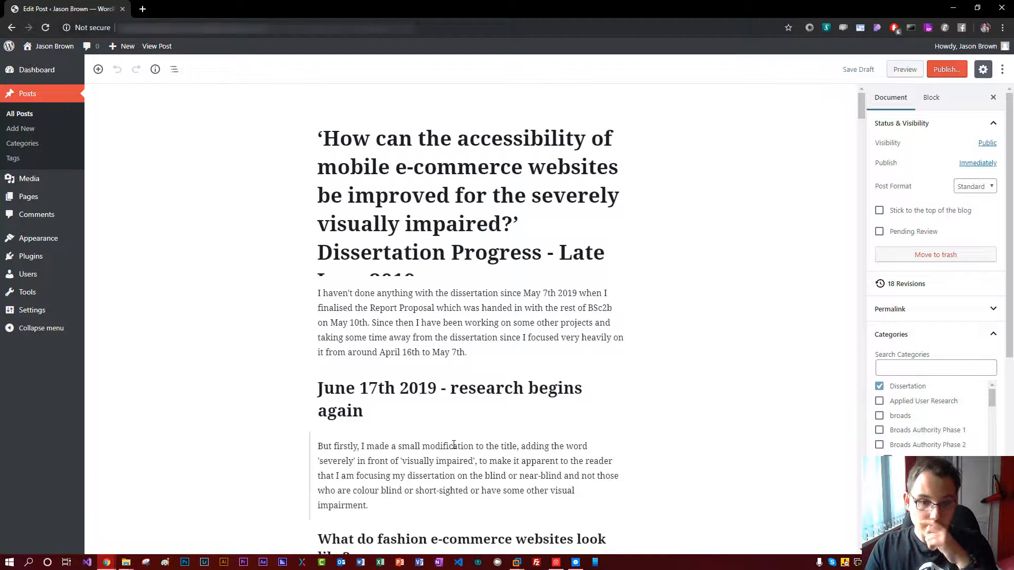
- Scroll down through the post and deselect the paragraph block
scroll("down", 3)
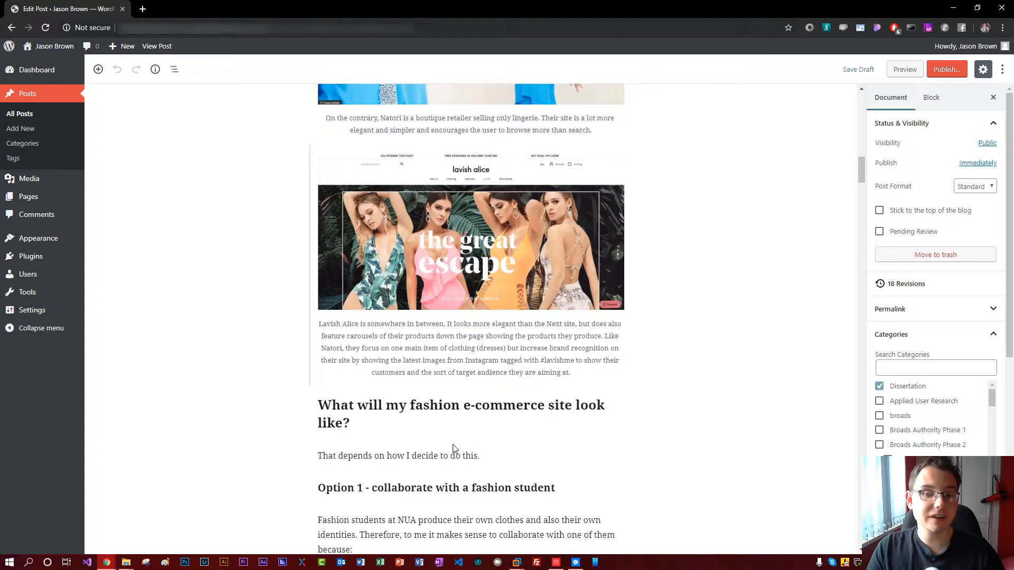
scroll("down", 3)
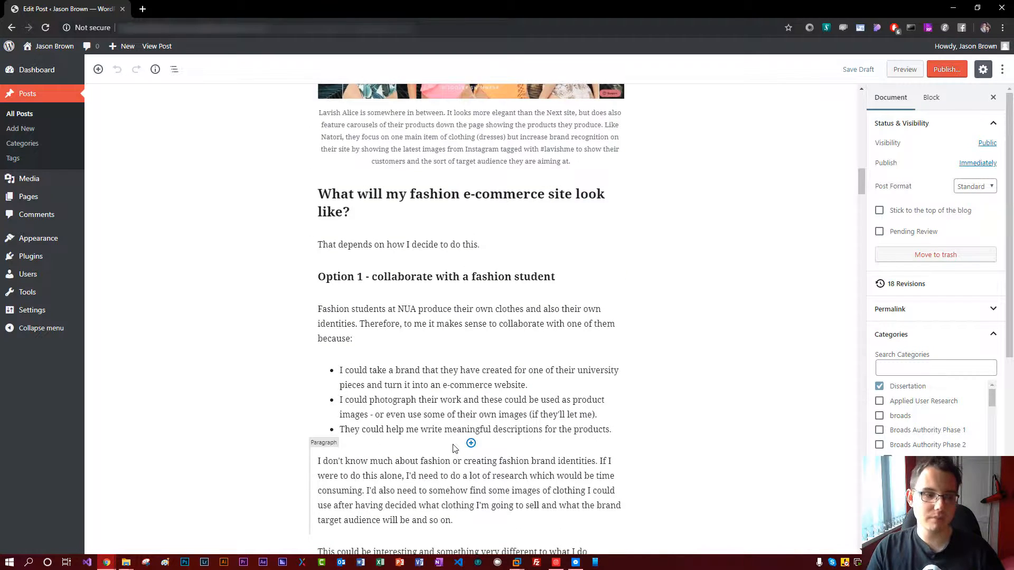
scroll("down", 3)
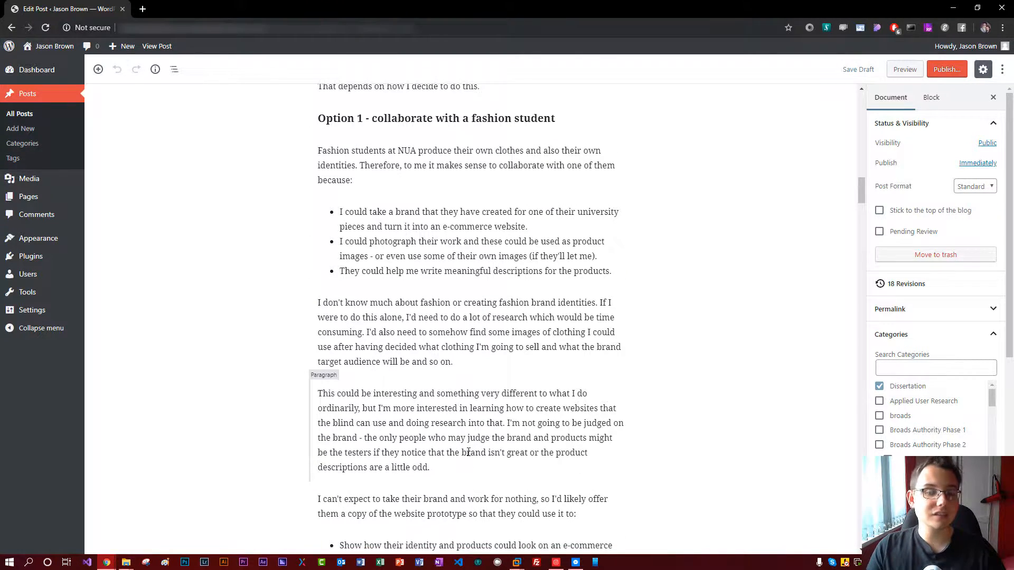
scroll("down", 3)
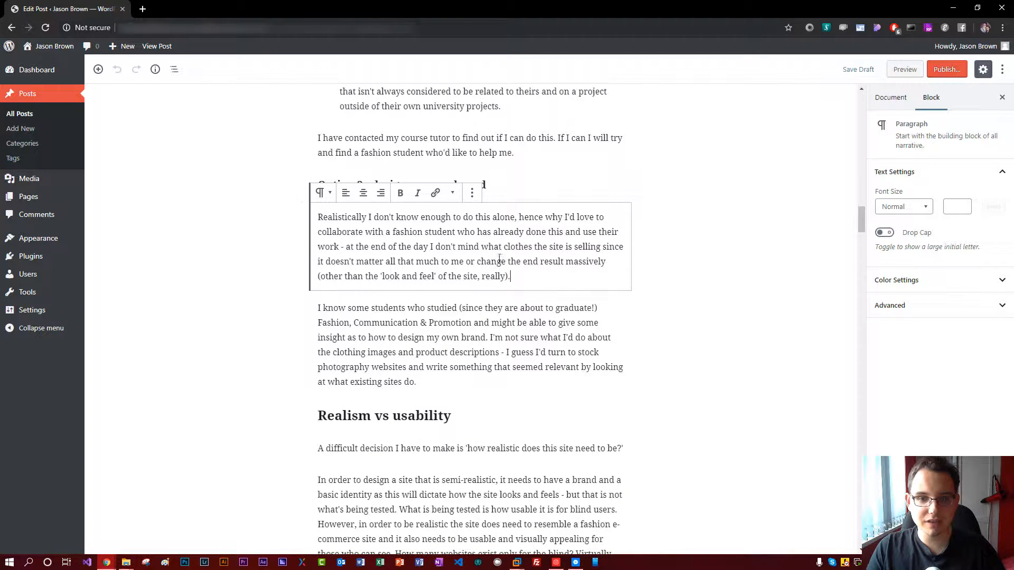
left_click(400, 193)
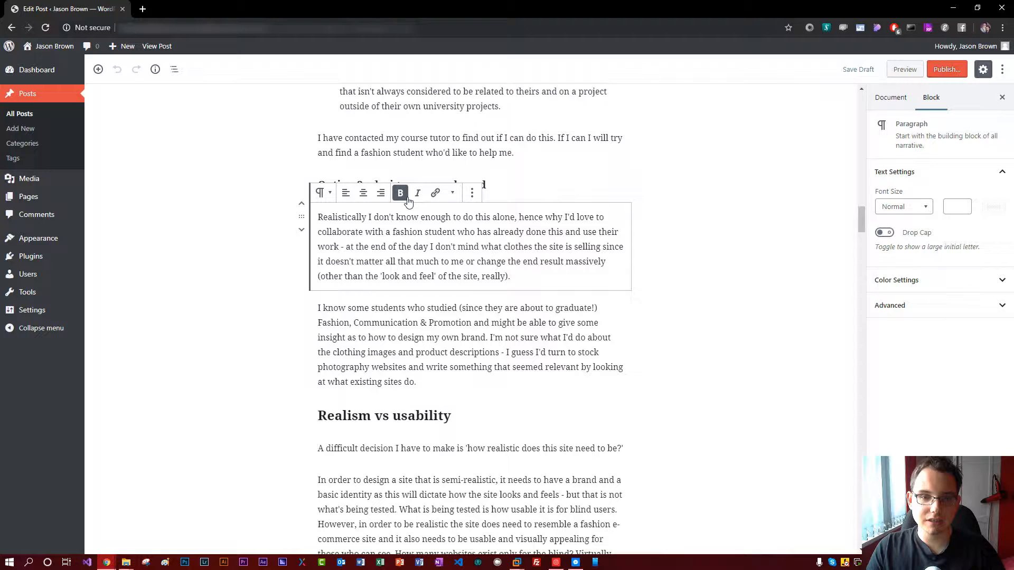
left_click(400, 193)
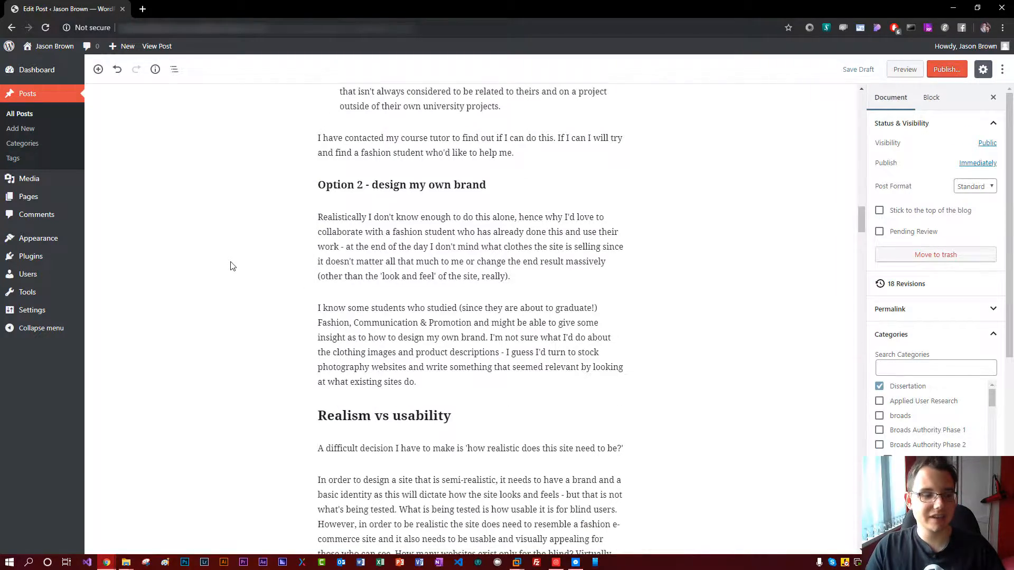
- Start an empty block below the Bibliography and bring up the block list
scroll("down", 3)
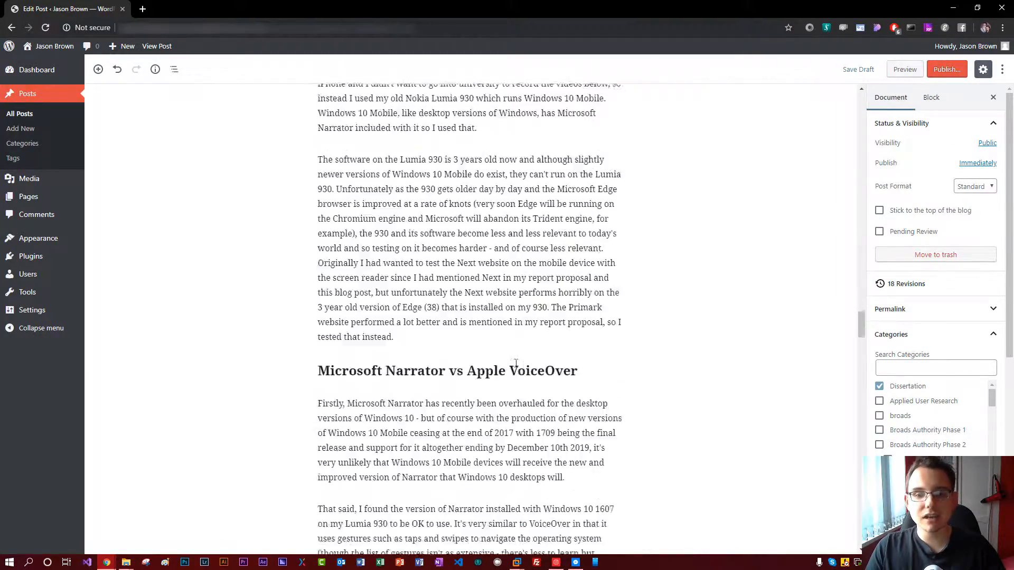
scroll("down", 3)
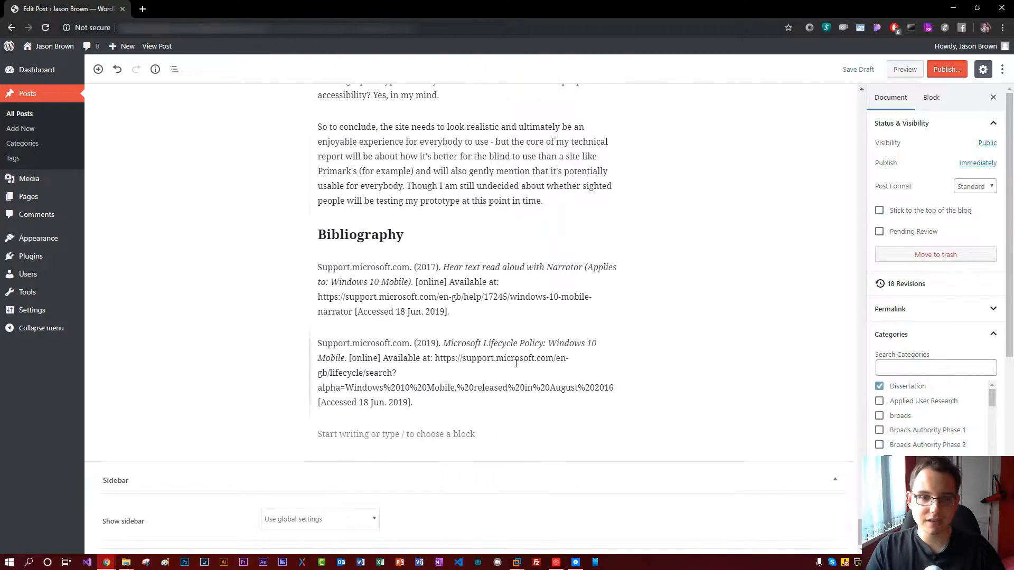
left_click(396, 435)
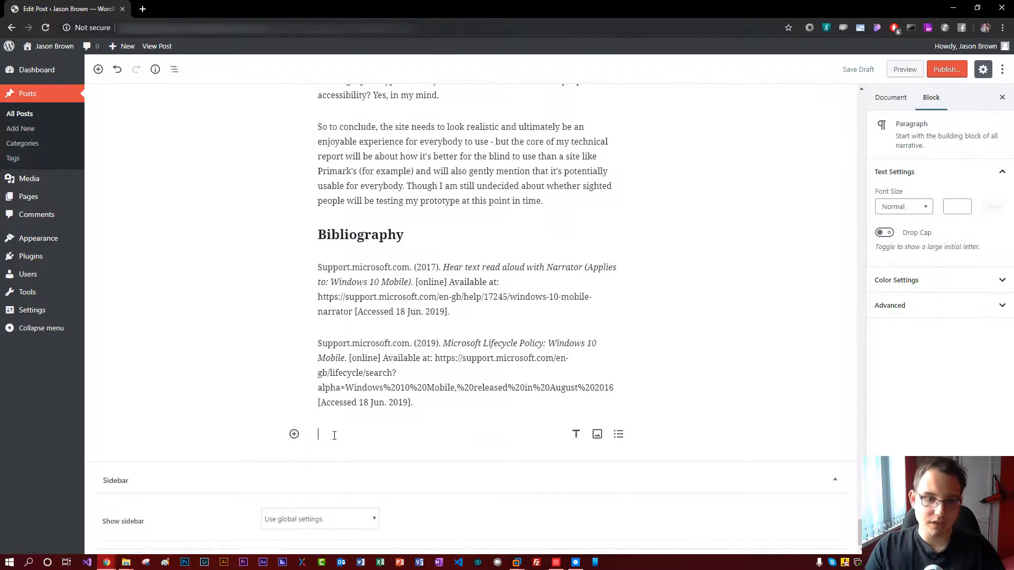
left_click(294, 434)
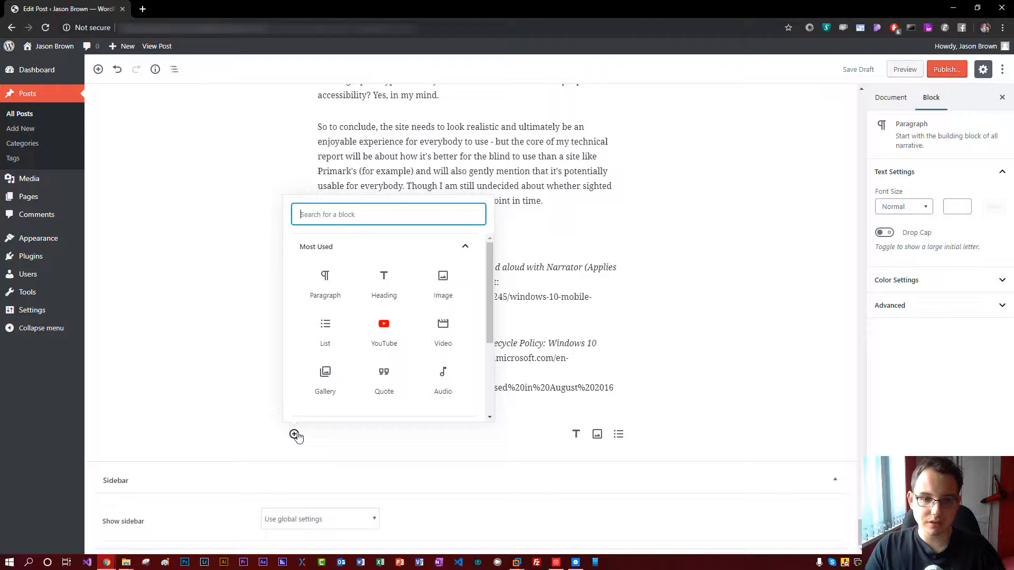
left_click(383, 324)
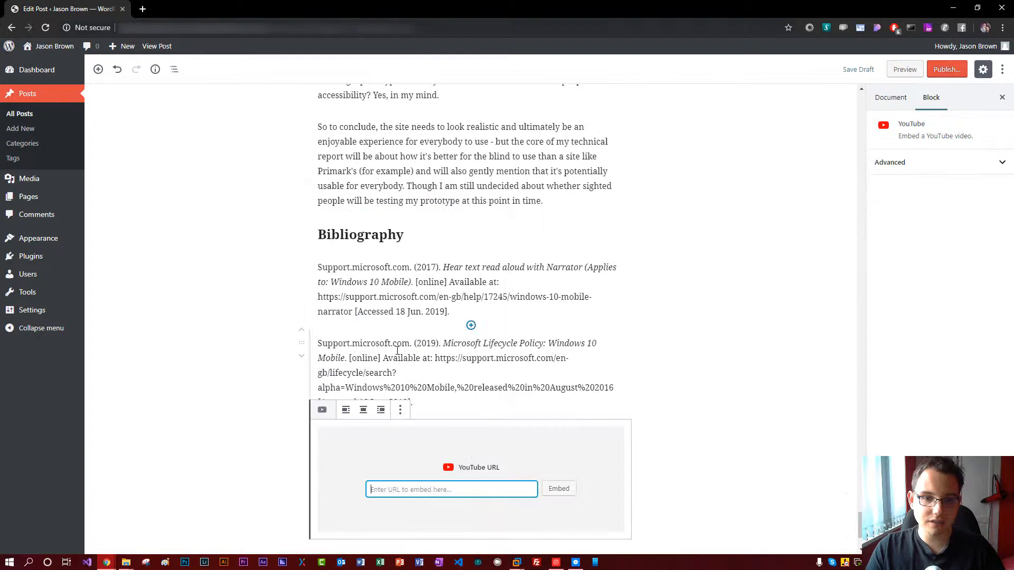
type("https://youtu.be/riGv4cGbKH0")
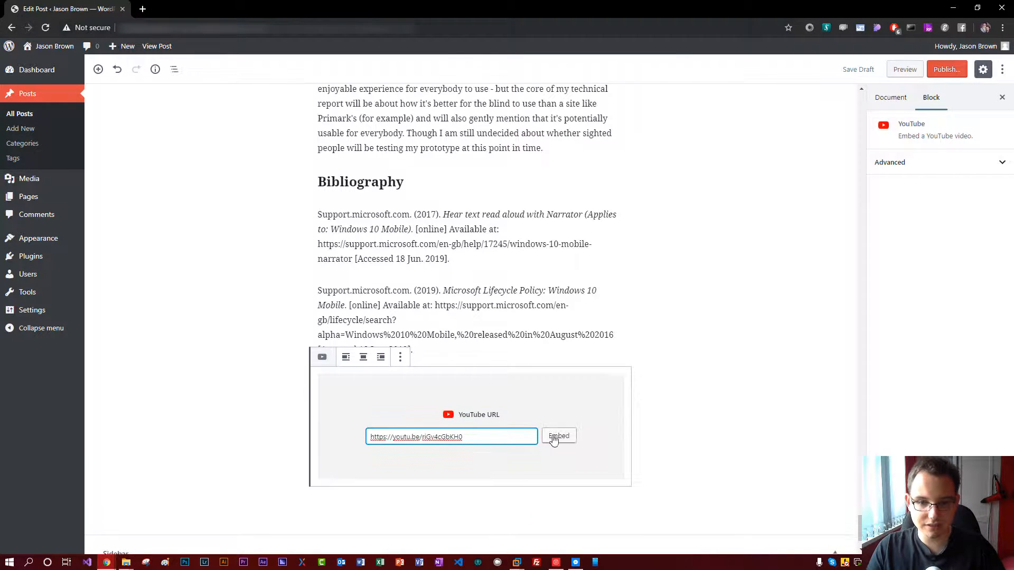
left_click(558, 436)
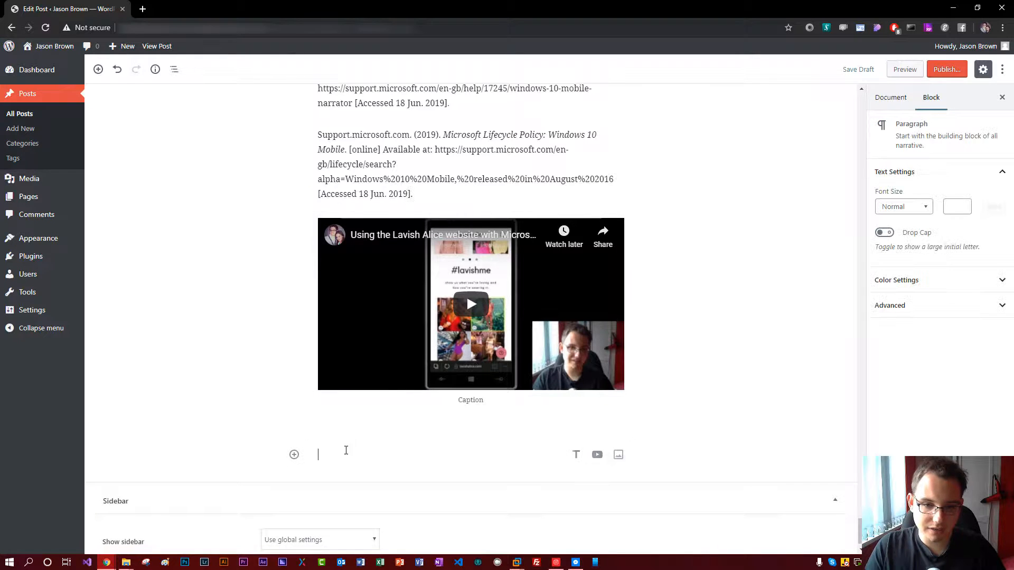
- Write 'Blah blah blah' in the empty paragraph under the embedded video
left_click(293, 454)
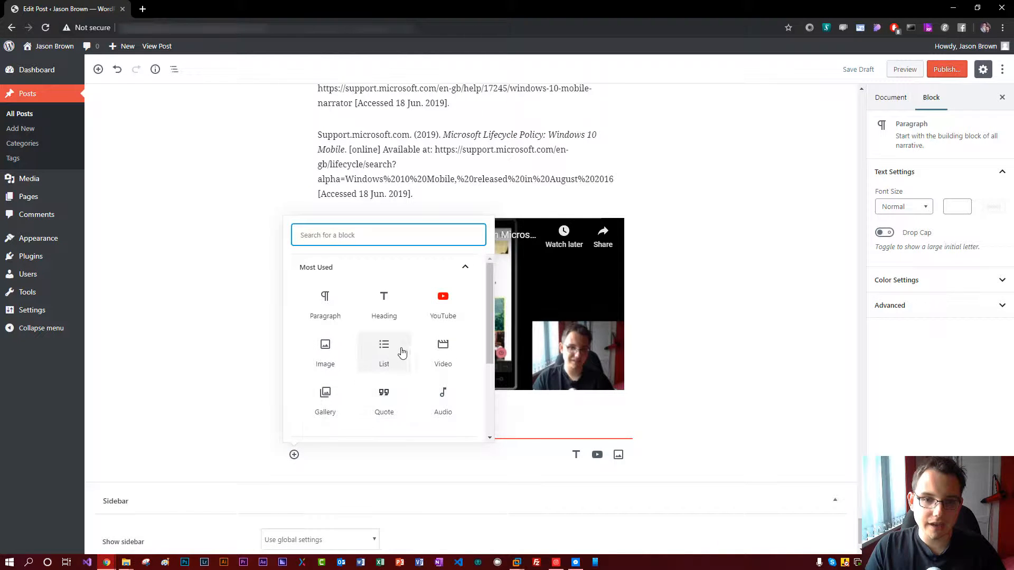
mouse_move(353, 356)
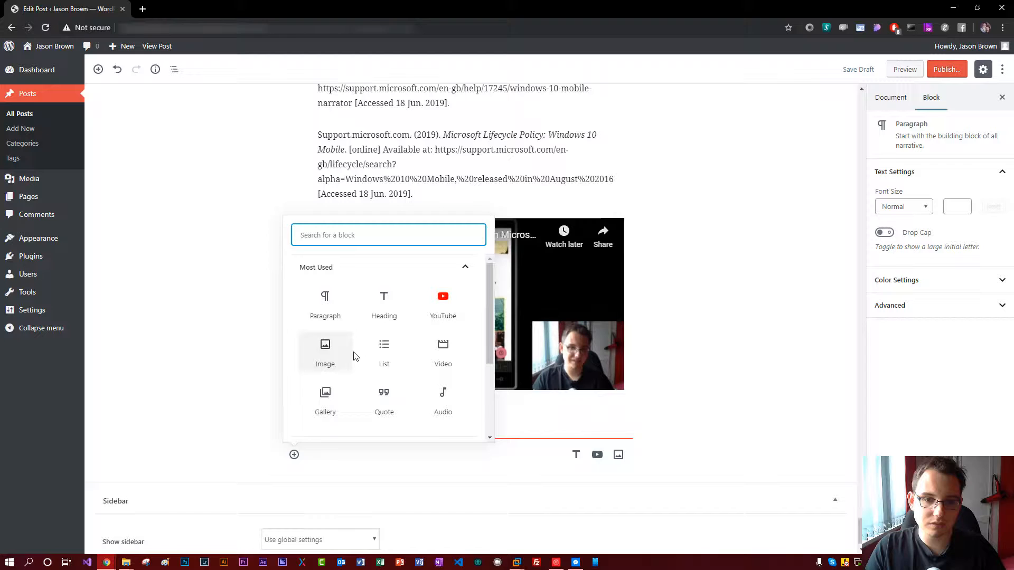
left_click(443, 296)
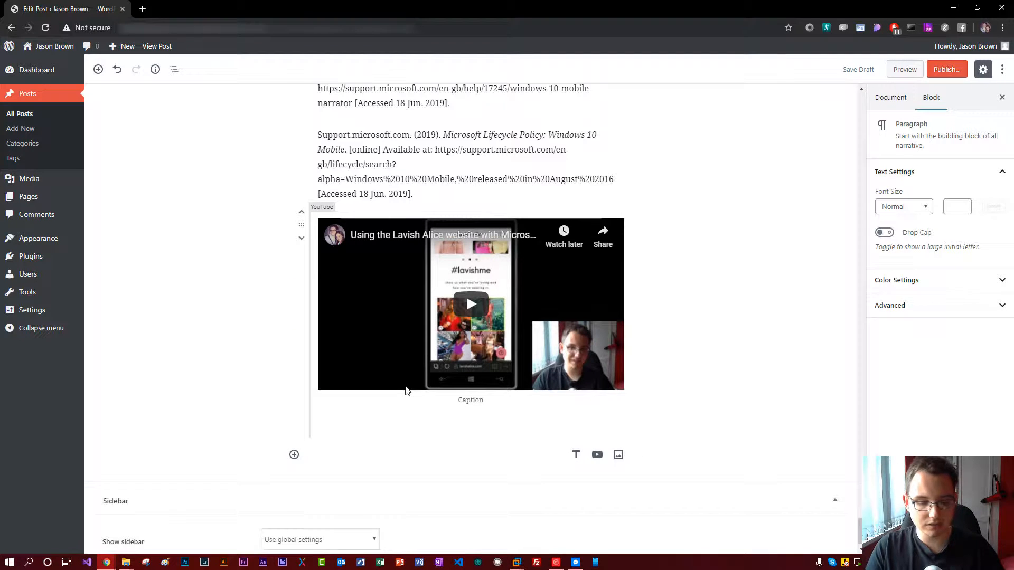
type("Blah blah blah")
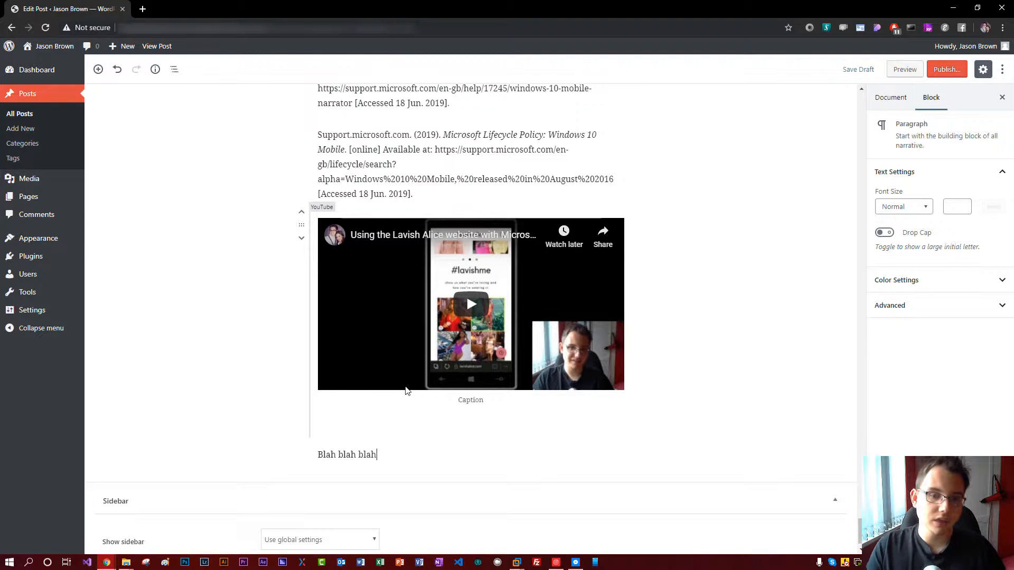
left_click(891, 97)
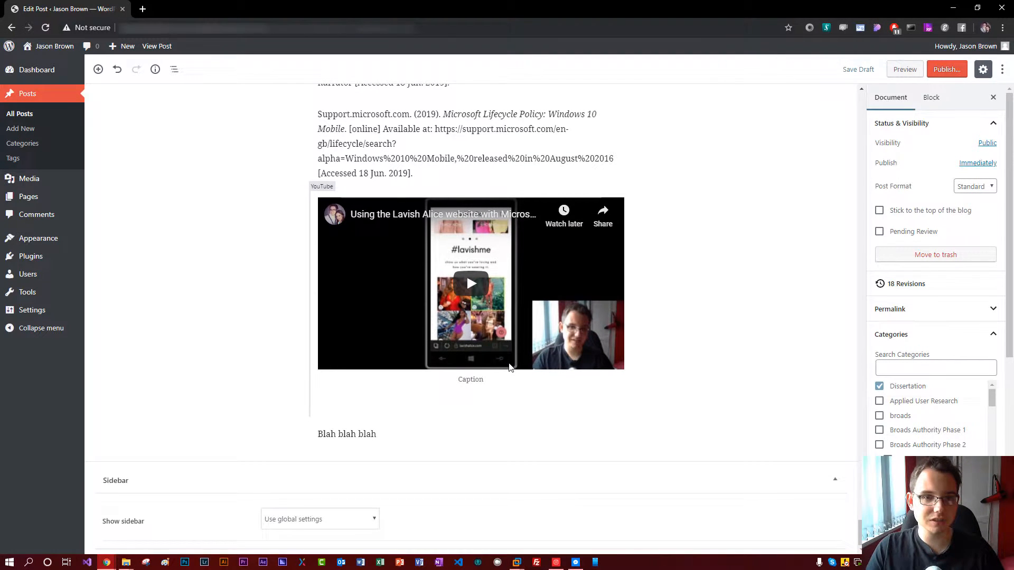
scroll("down", 3)
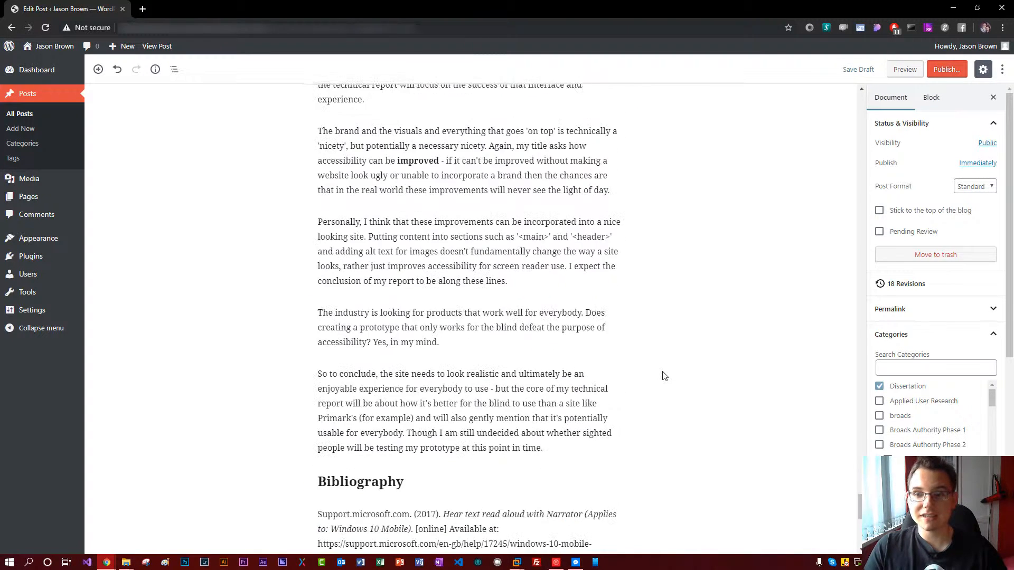
scroll("down", 3)
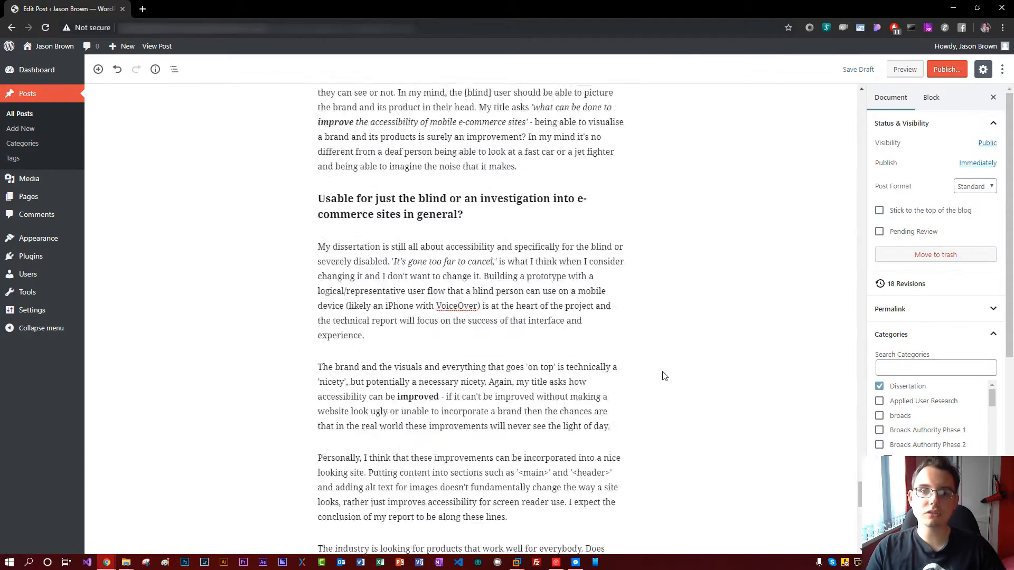
scroll("down", 3)
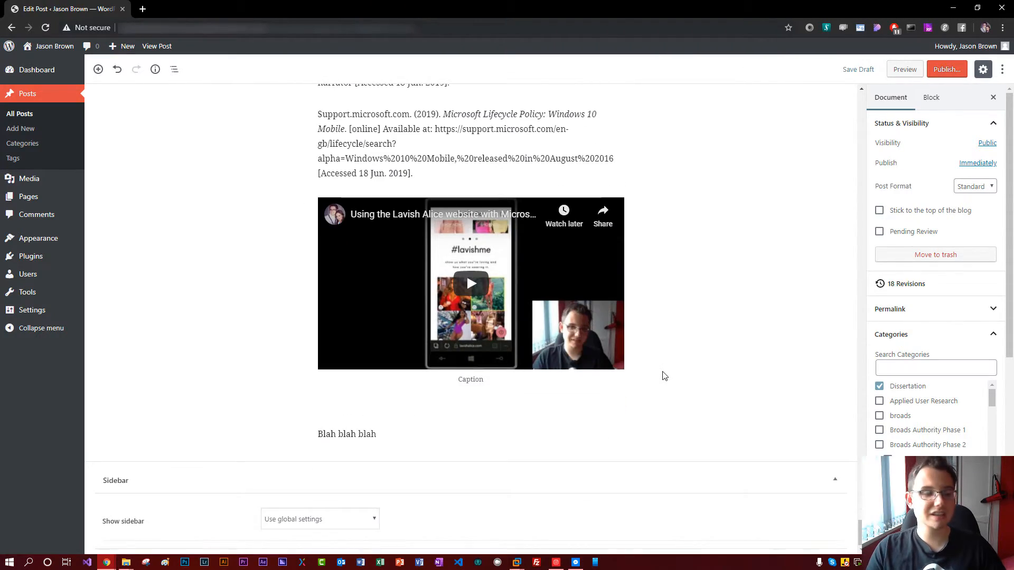